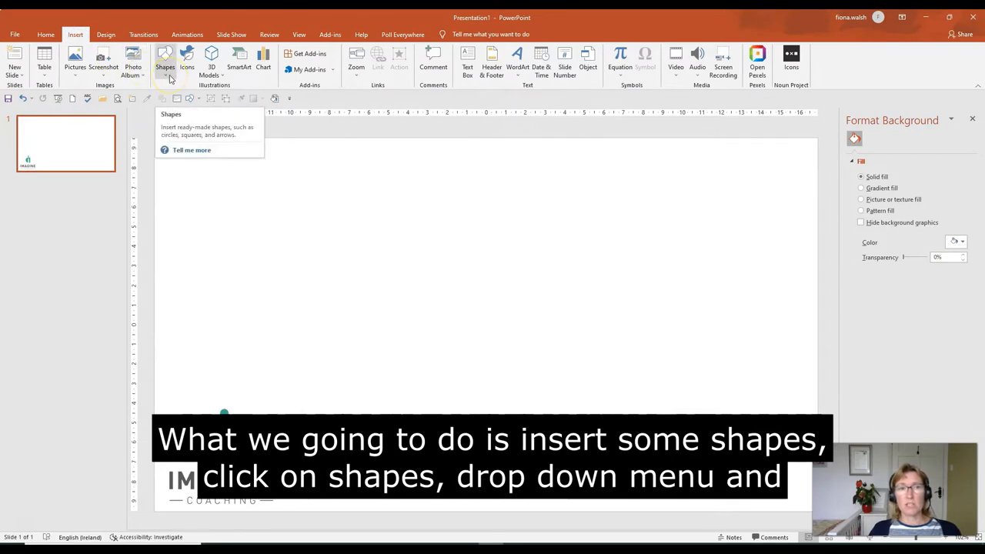
Step: Draw a small teal oval circle, about 2.54 cm across, on the blank slide
click(165, 62)
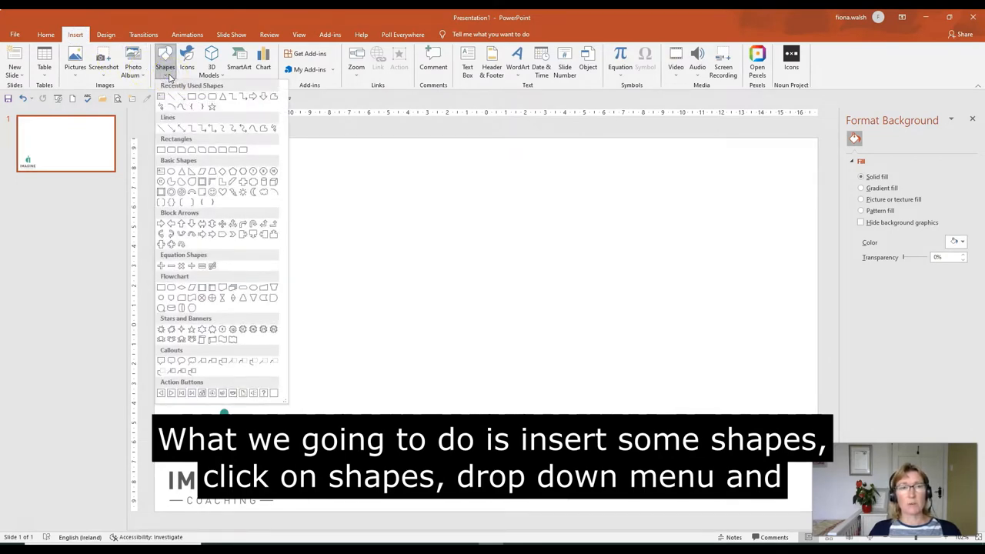
click(170, 171)
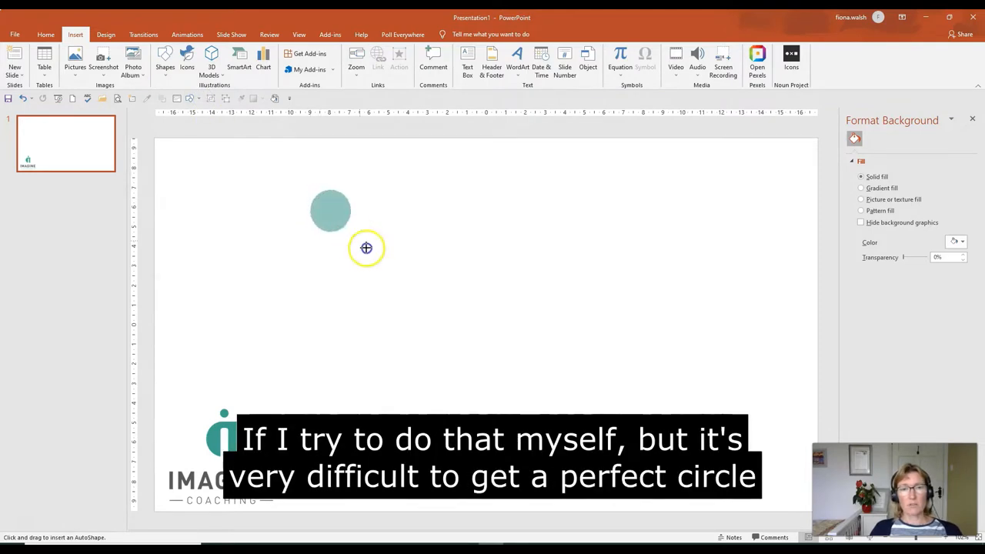
drag(366, 248, 462, 326)
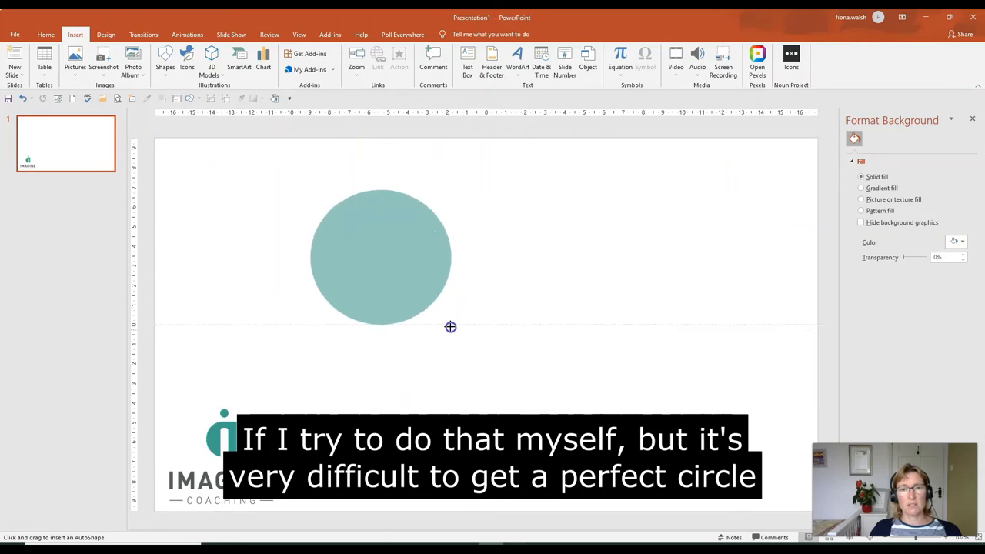
click(378, 261)
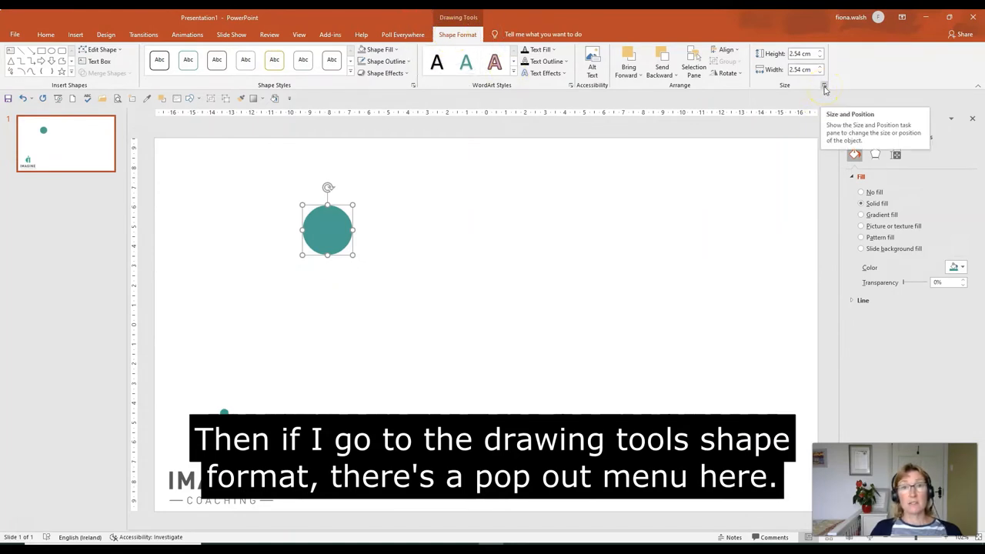
Step: Open the Format Shape size settings showing the circle's 2.54 cm height and width
click(824, 85)
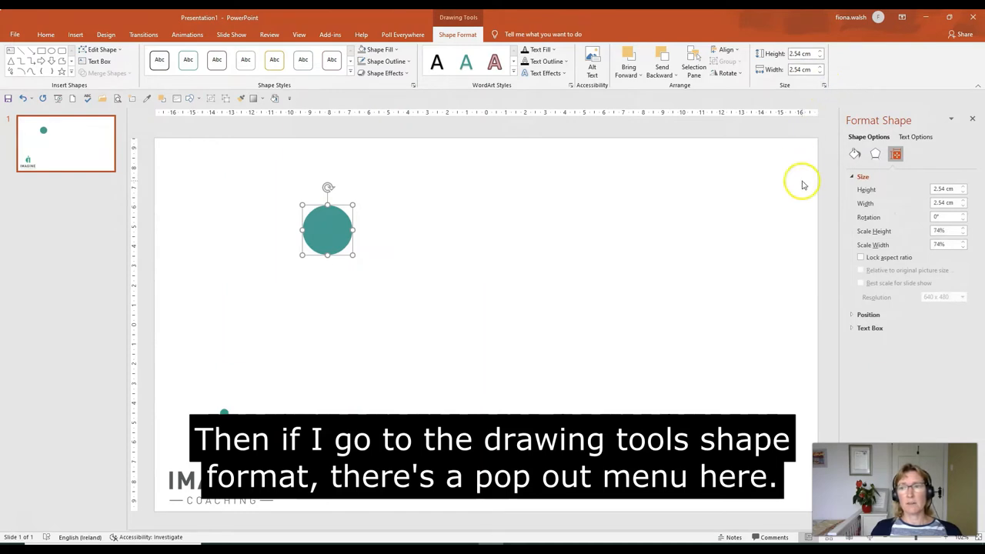
Step: Lock the aspect ratio so the circle resizes evenly to 3.01 cm
click(861, 257)
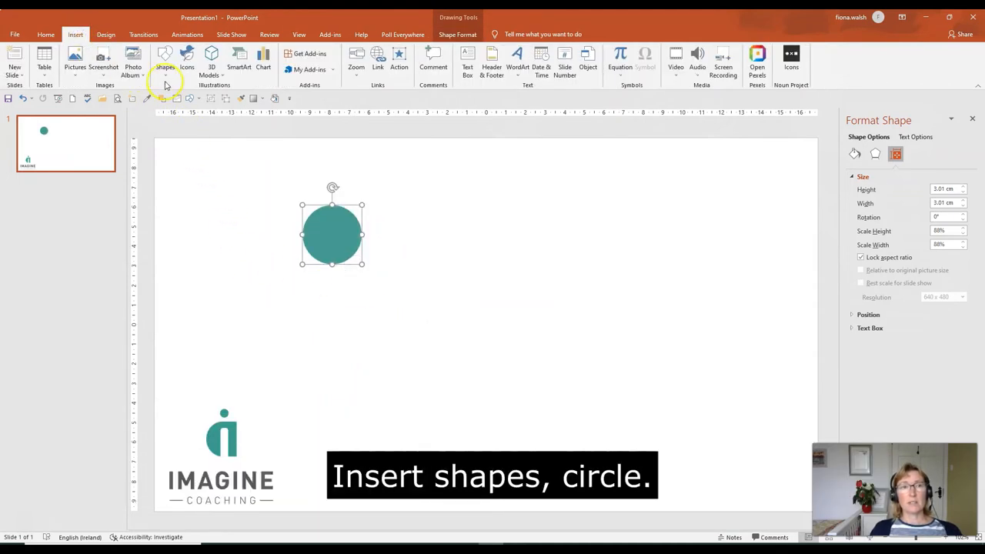
Step: Draw a larger 7.15 cm teal circle right of the first and lock its aspect ratio
click(164, 58)
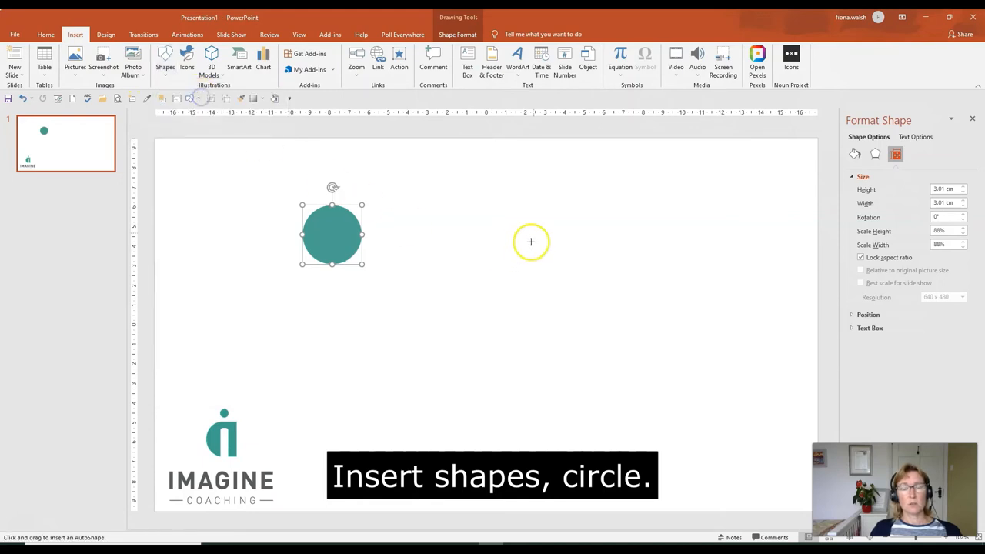
mouse_move(530, 209)
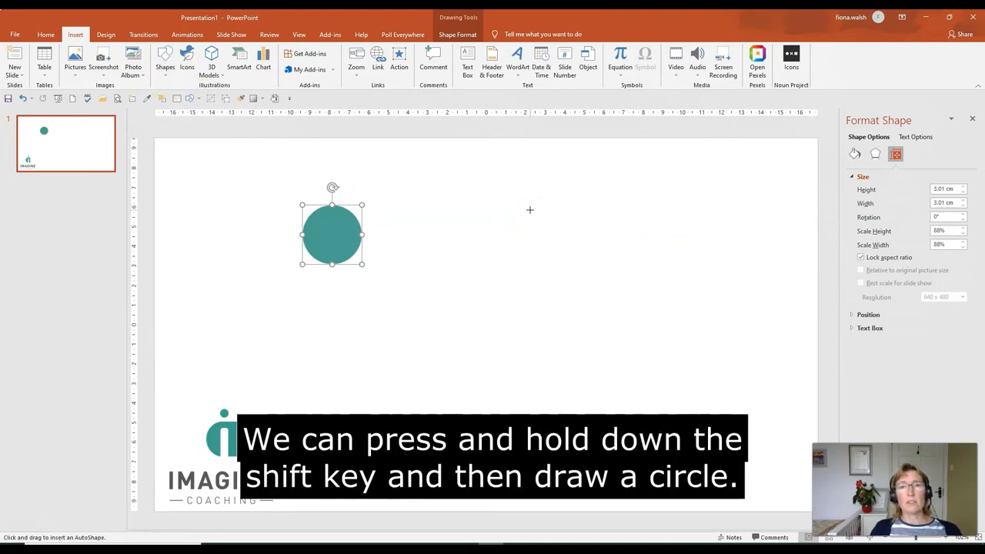
drag(530, 210, 635, 313)
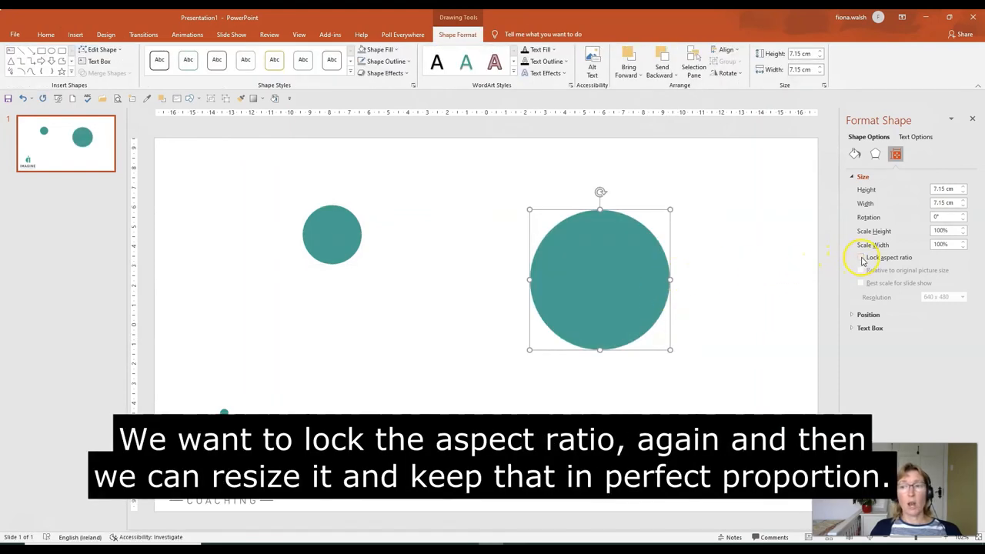
click(861, 257)
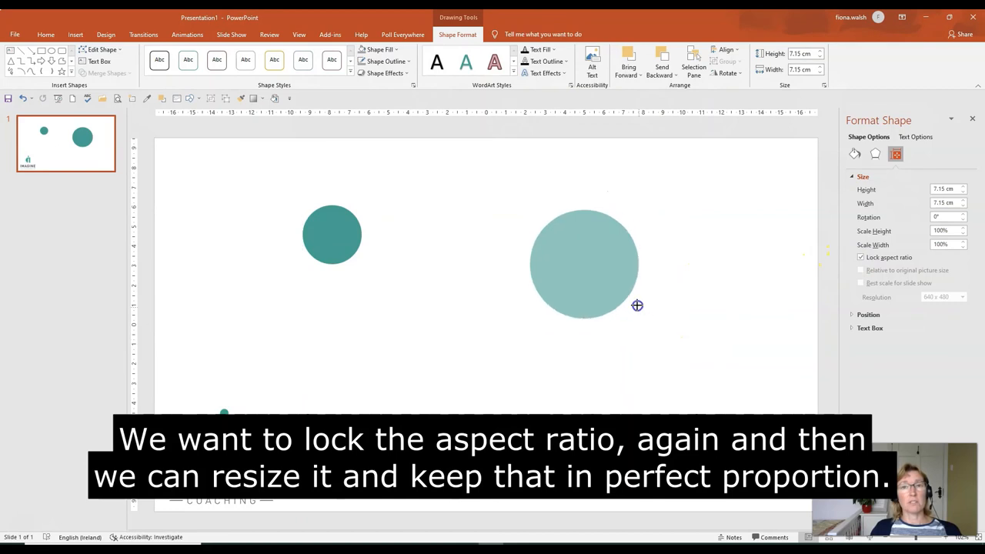